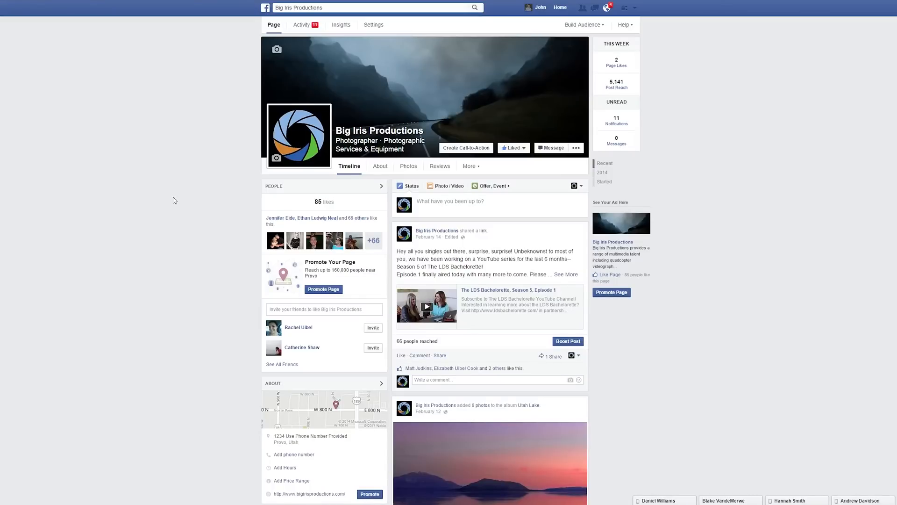
pyautogui.moveTo(179, 202)
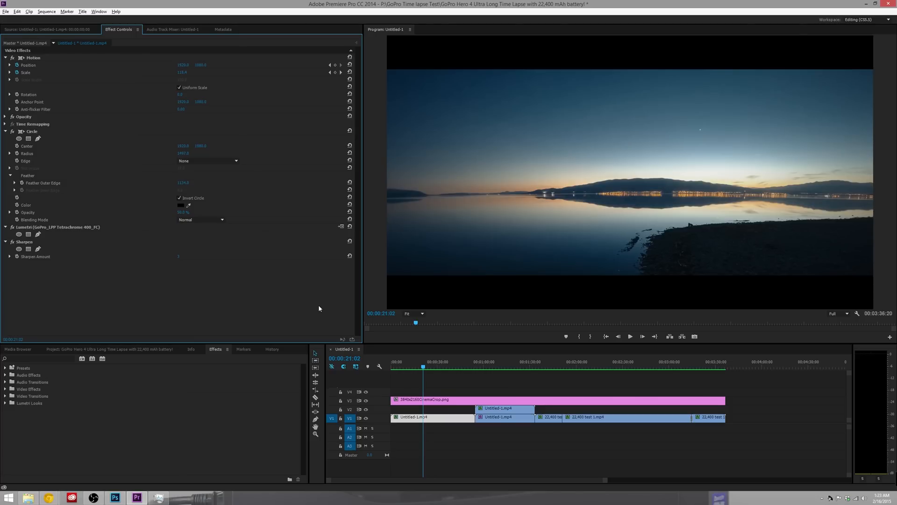
pyautogui.moveTo(599, 284)
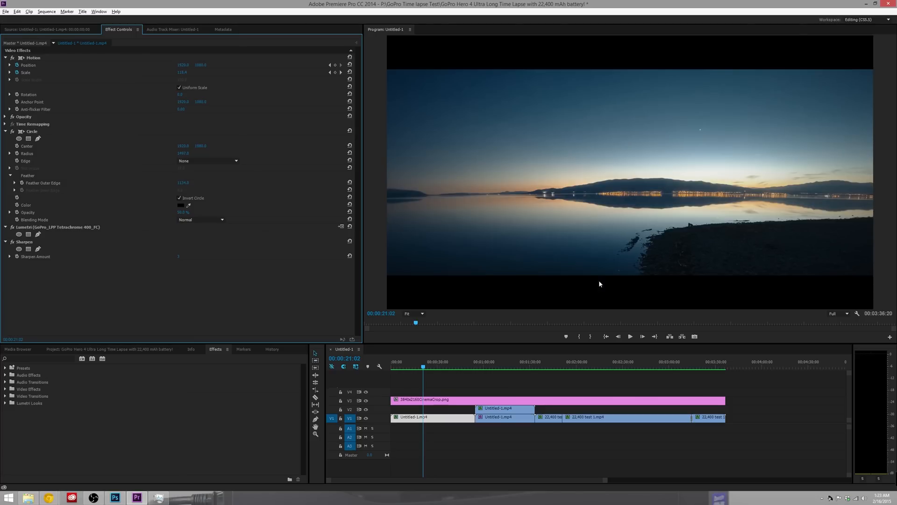
pyautogui.moveTo(428, 132)
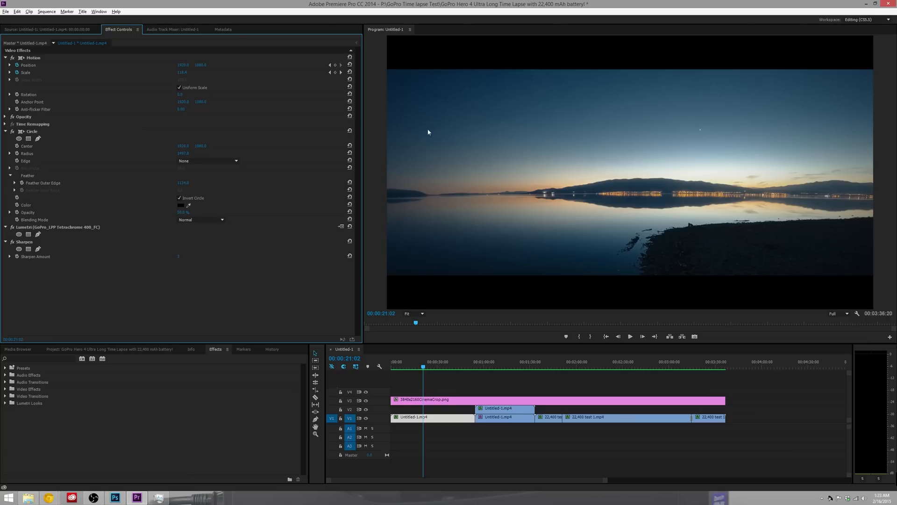
pyautogui.moveTo(293, 304)
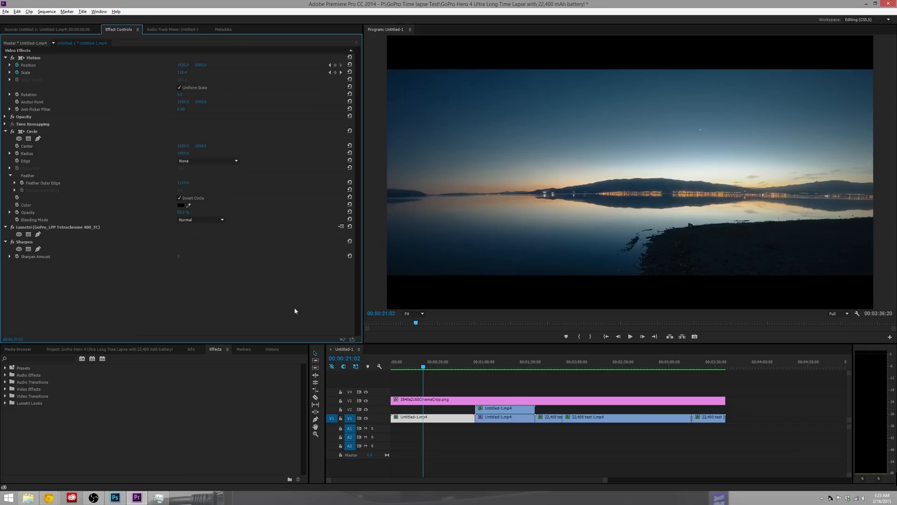
# - Apply a Crop effect to the first time-lapse clip and preview the letterboxed frames across the sequence
pyautogui.write('crop')
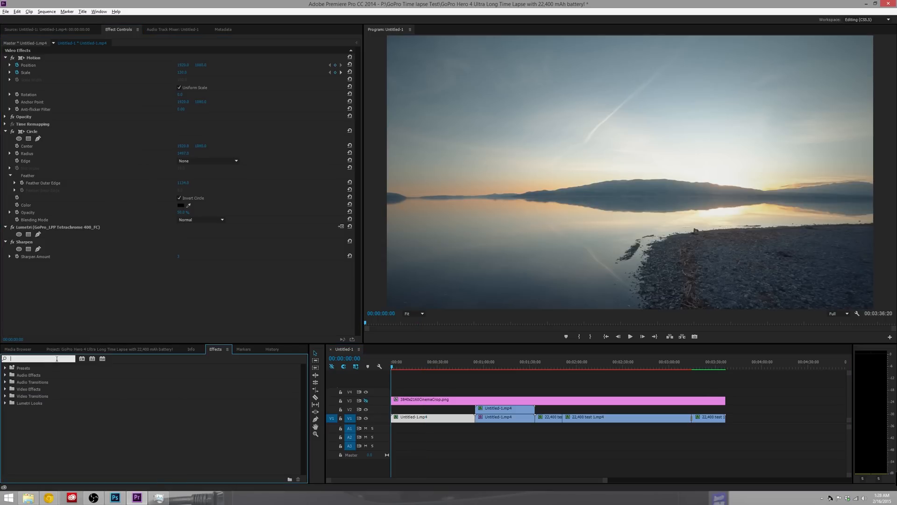
pyautogui.write('crop')
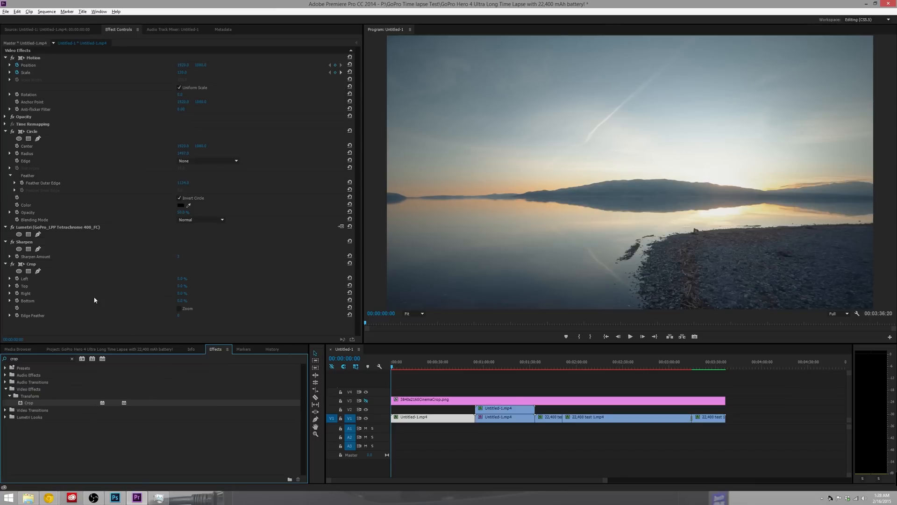
pyautogui.moveTo(163, 294)
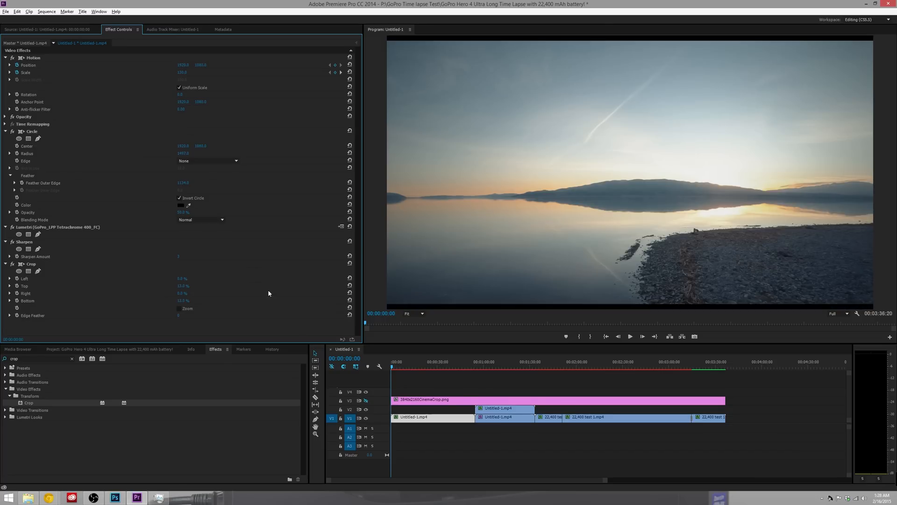
pyautogui.moveTo(110, 138)
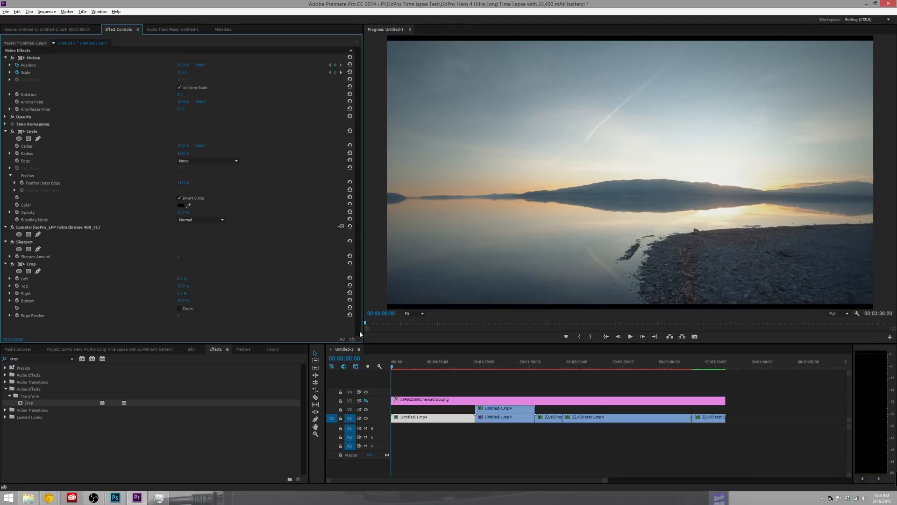
pyautogui.click(435, 369)
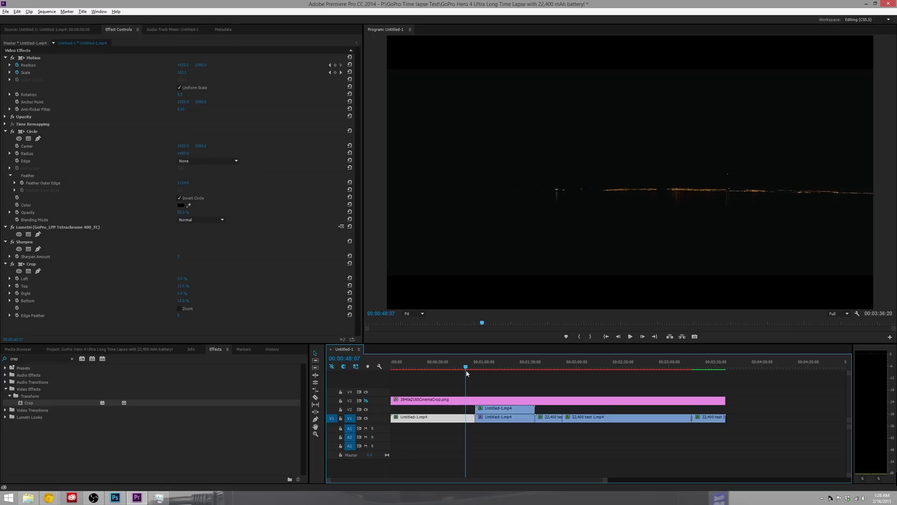
pyautogui.click(435, 366)
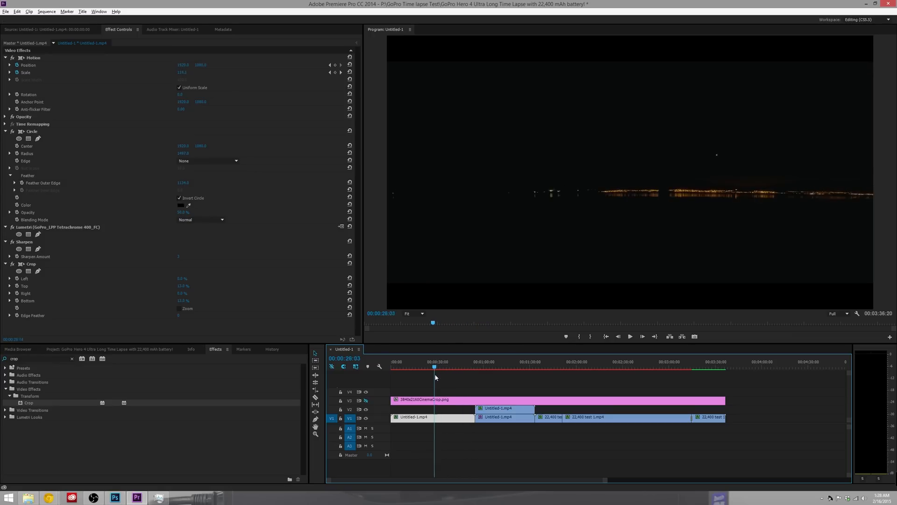
pyautogui.click(409, 368)
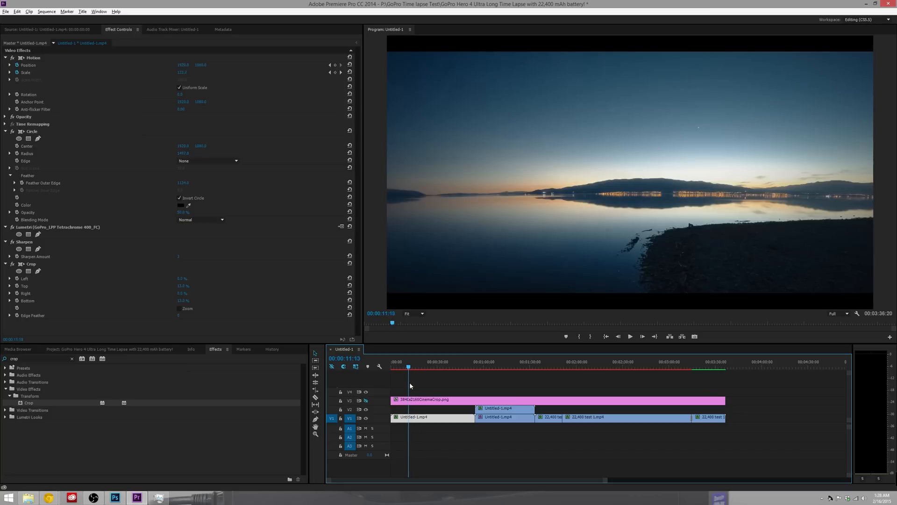
pyautogui.click(392, 366)
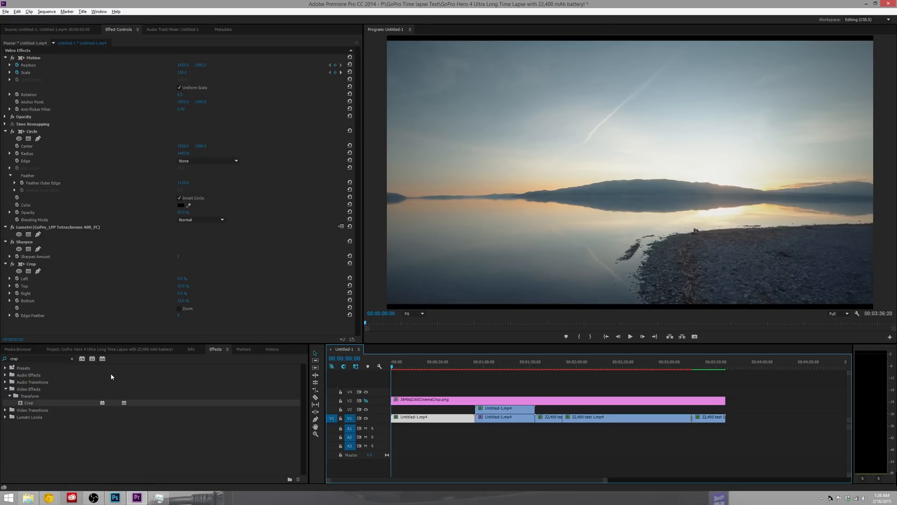
pyautogui.moveTo(73, 360)
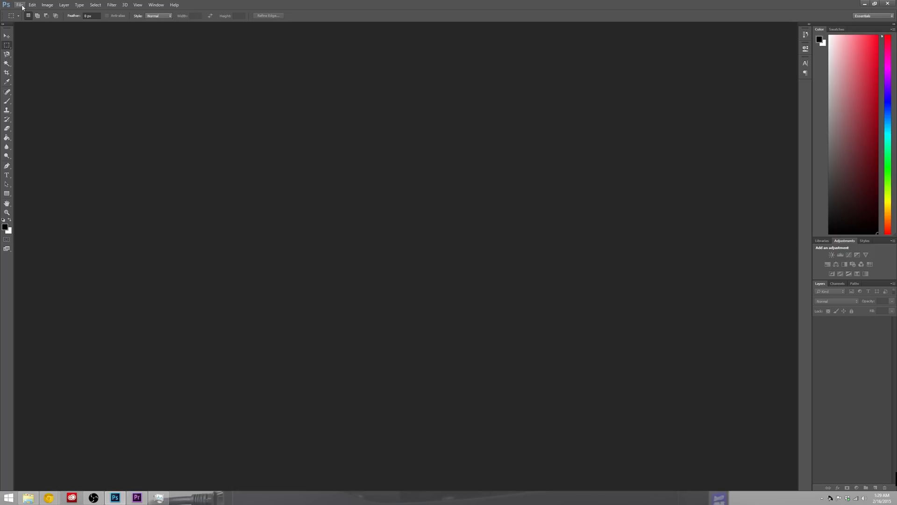
# - Create a new 3840×2160 pixel Photoshop document with a transparent background
pyautogui.click(20, 4)
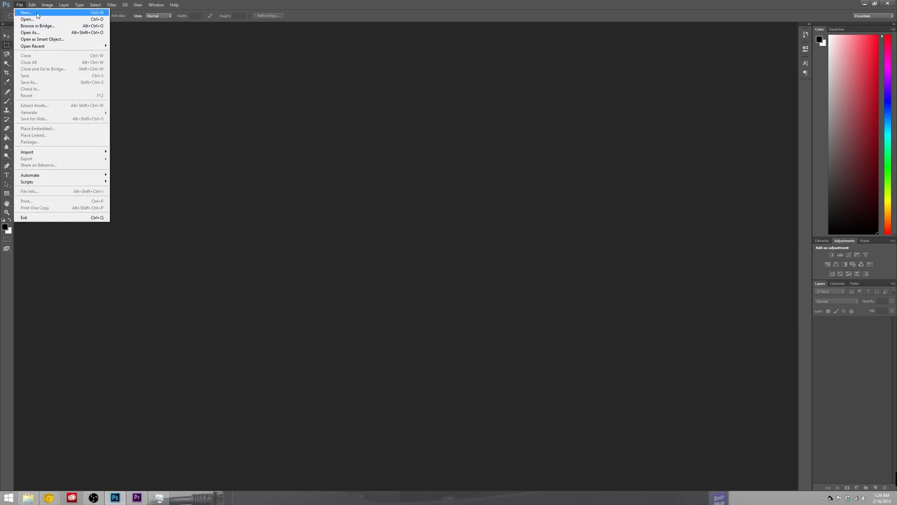
pyautogui.click(25, 13)
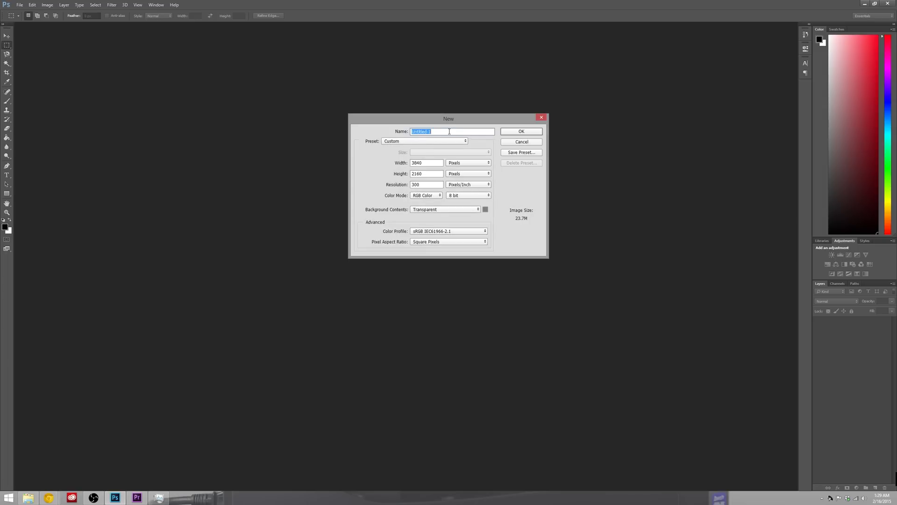
pyautogui.moveTo(382, 166)
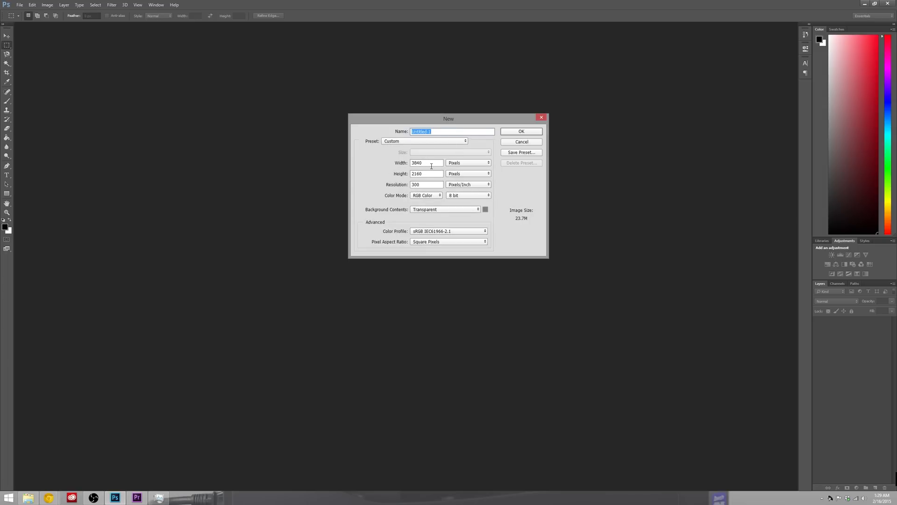
pyautogui.moveTo(478, 212)
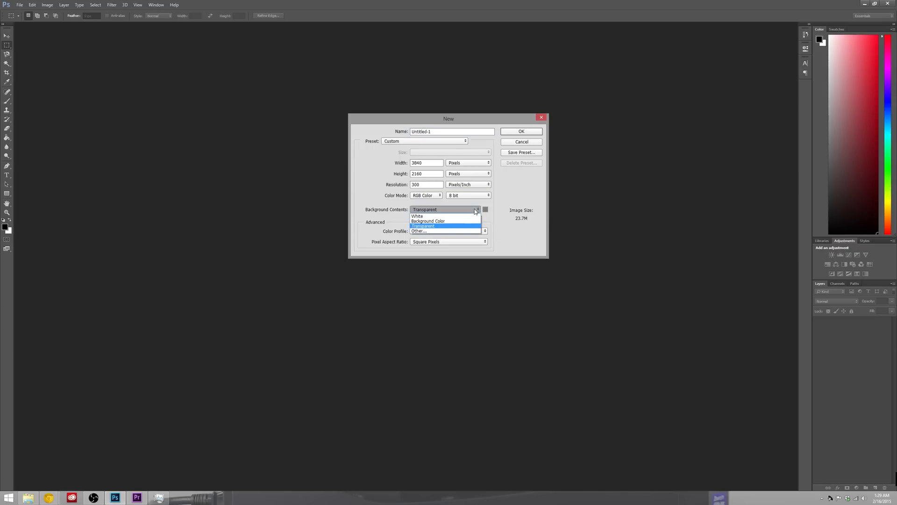
pyautogui.click(422, 225)
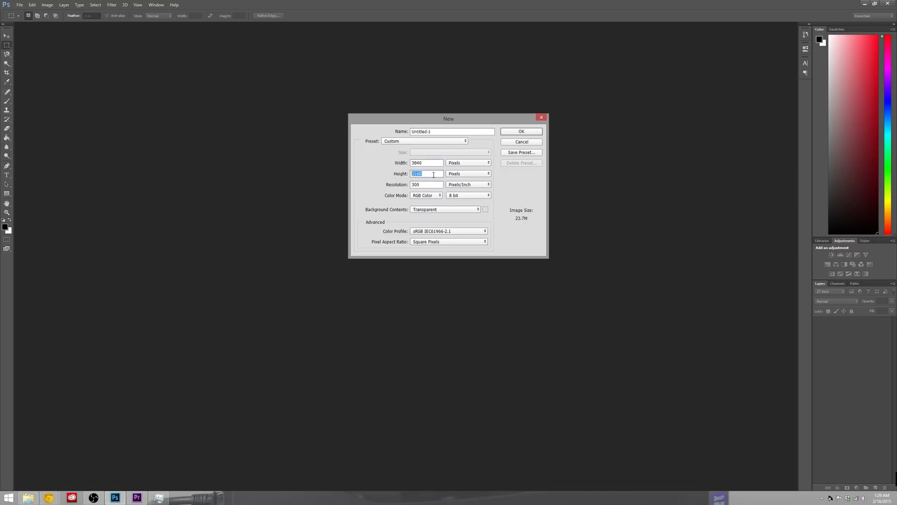
pyautogui.click(451, 131)
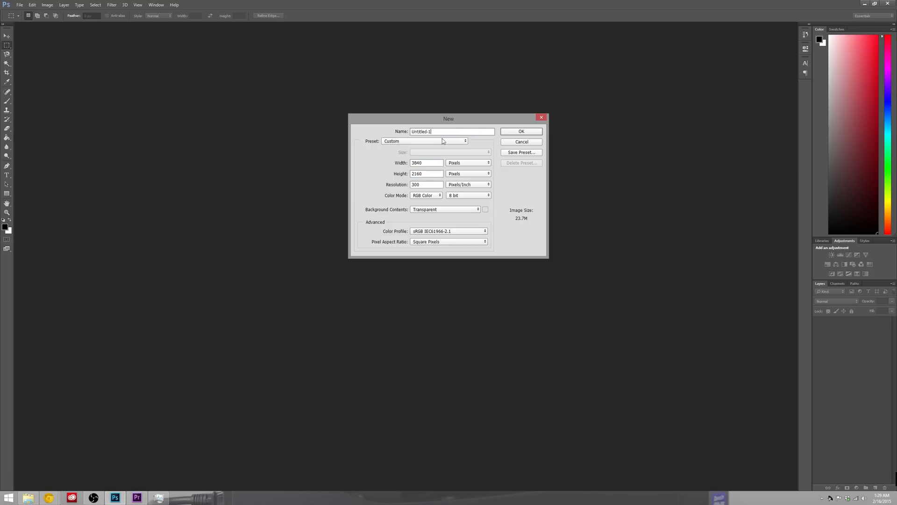
pyautogui.click(520, 131)
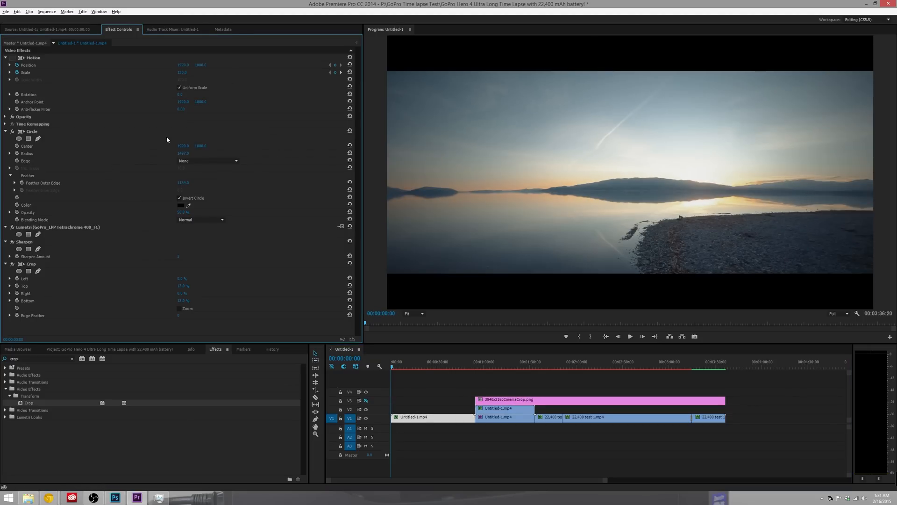
pyautogui.moveTo(836, 267)
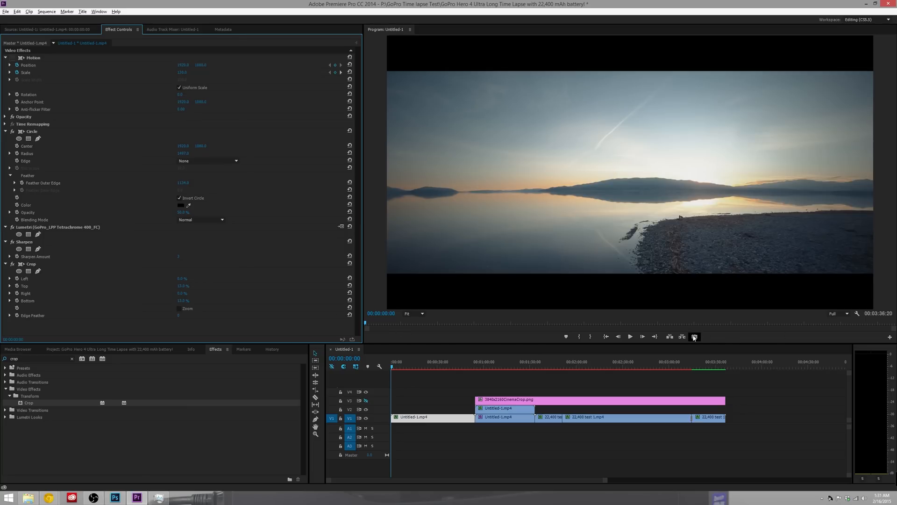
# - Bring up Export Frame from the Program Monitor, reposition it, then cancel without saving
pyautogui.click(694, 336)
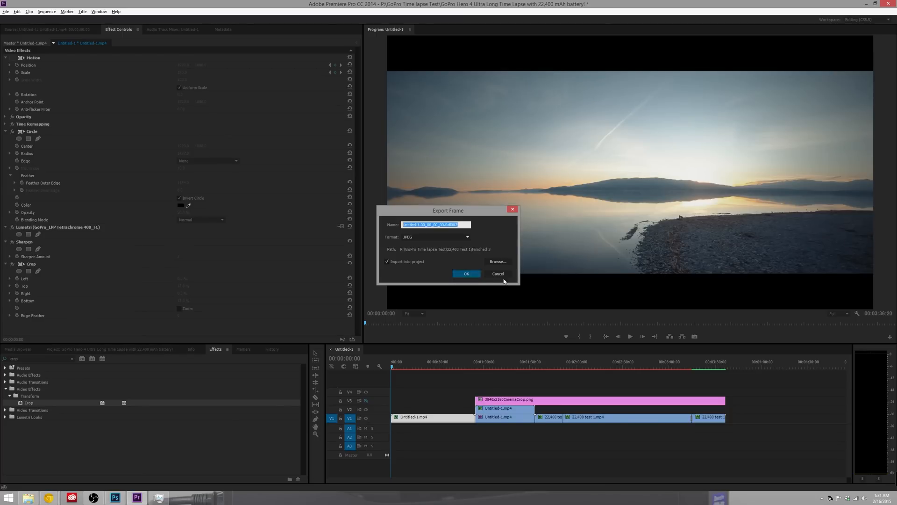
pyautogui.moveTo(448, 210); pyautogui.dragTo(255, 219)
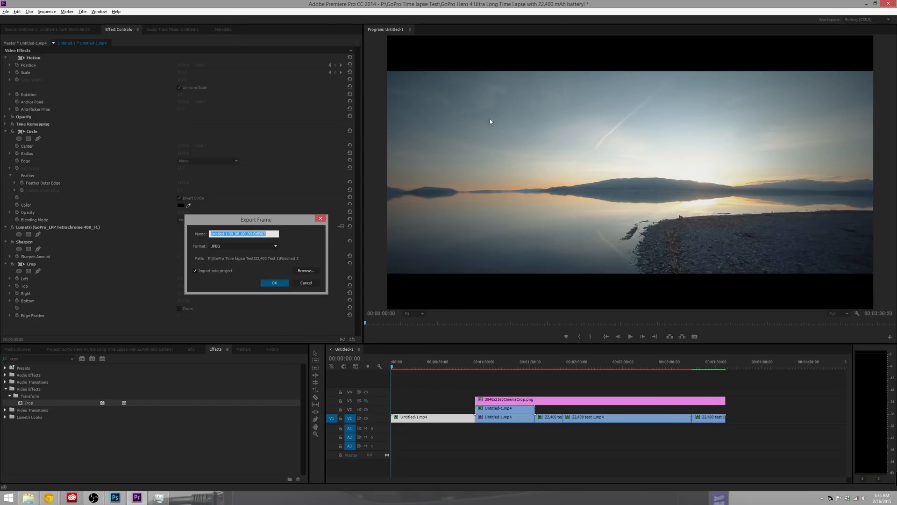
pyautogui.moveTo(288, 219)
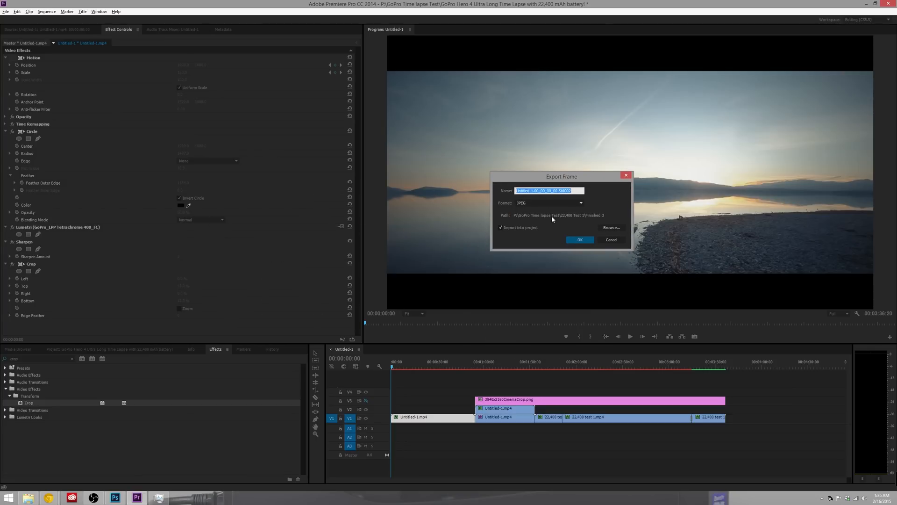
pyautogui.click(579, 239)
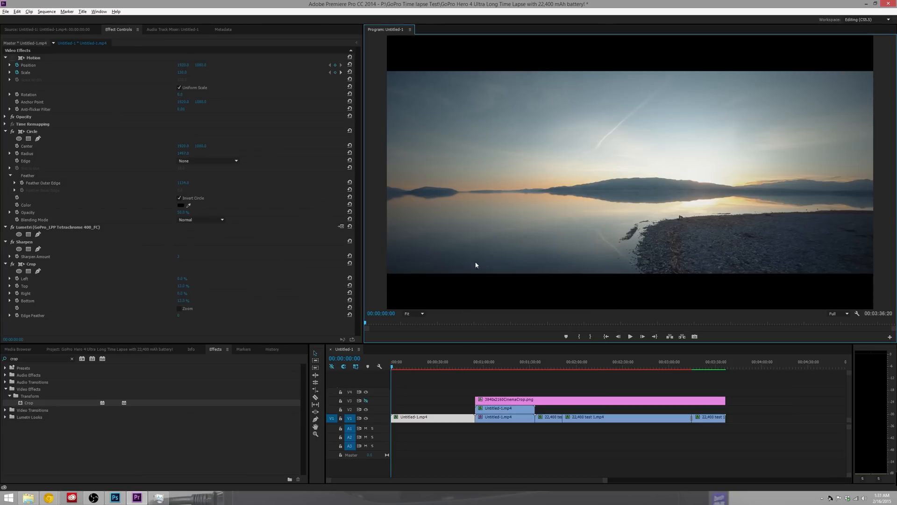
pyautogui.click(114, 497)
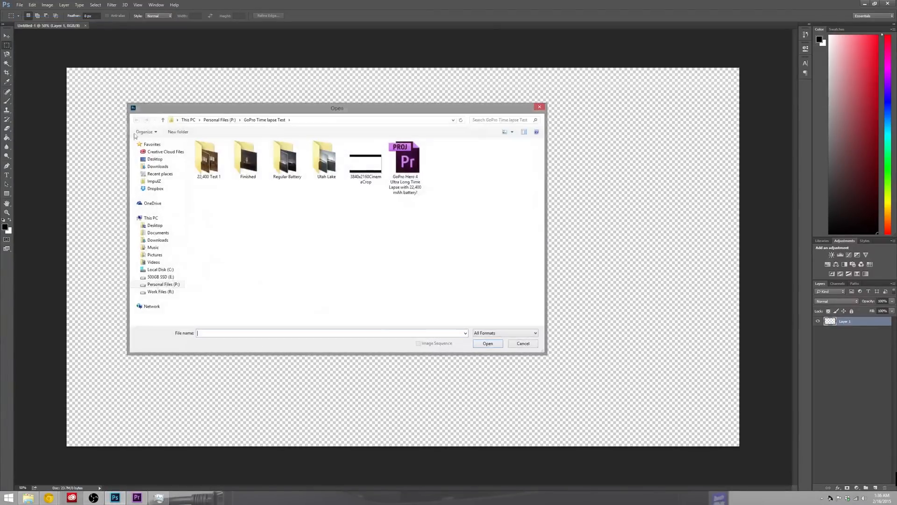
# - Open the exported letterboxed JPG still frame from the Desktop in Photoshop
pyautogui.click(154, 158)
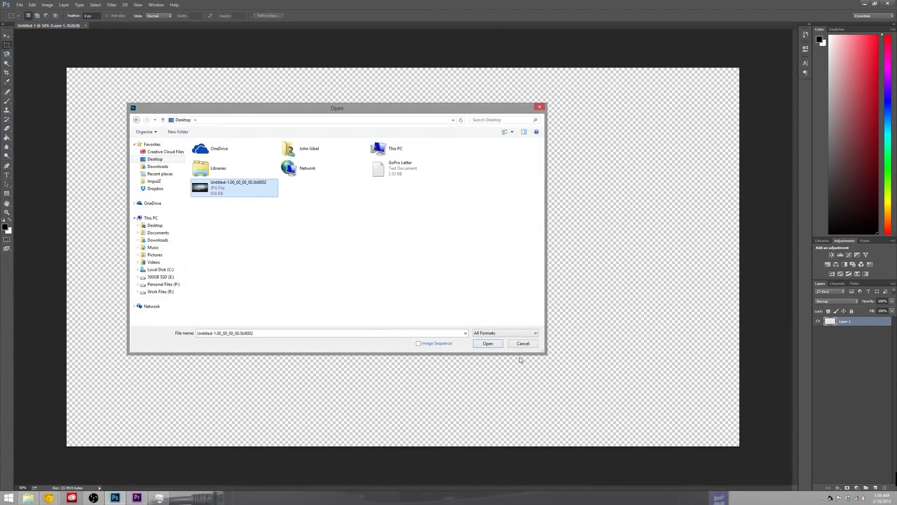
pyautogui.click(487, 344)
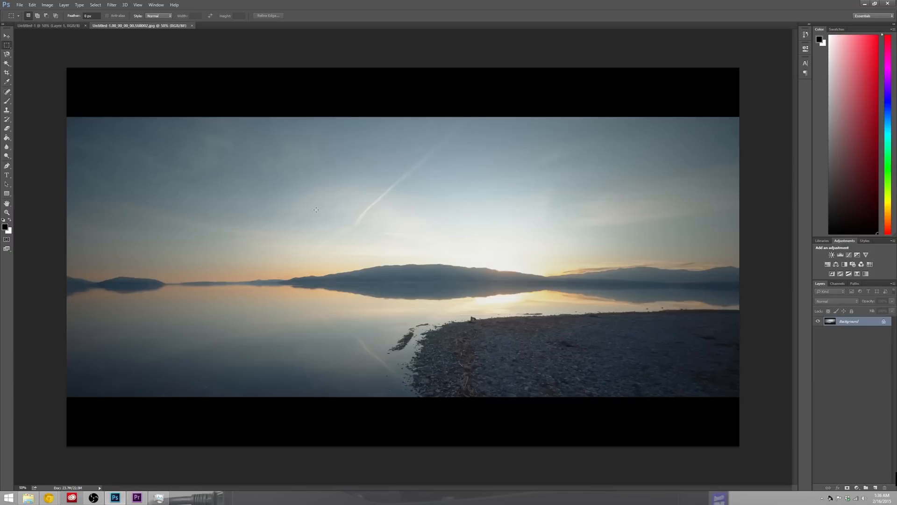
pyautogui.moveTo(326, 193)
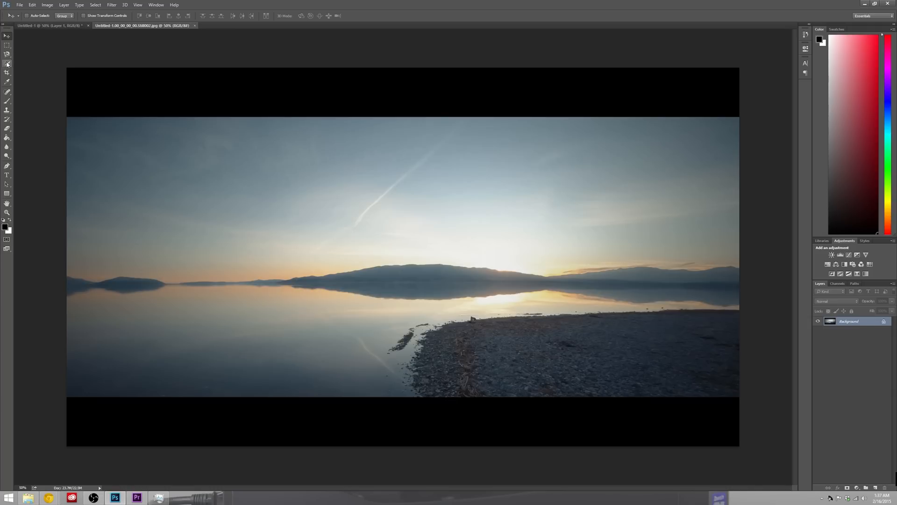
pyautogui.click(8, 64)
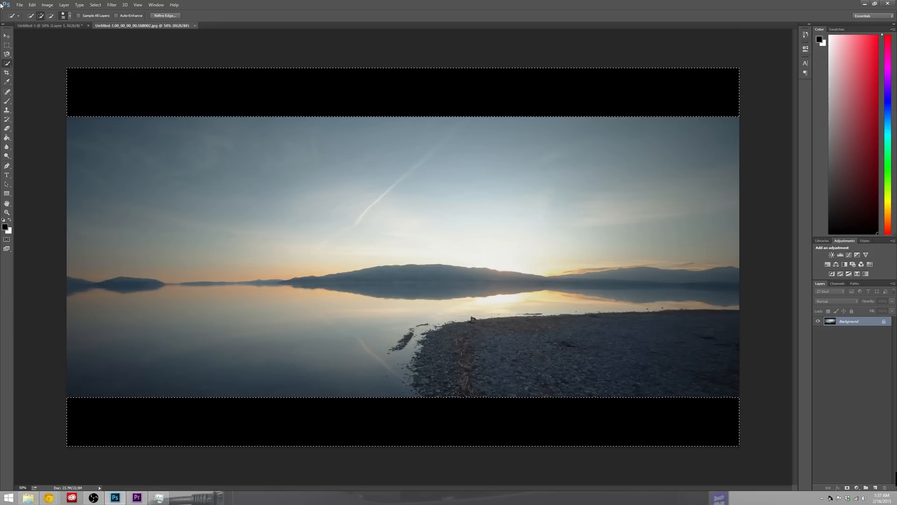
# - Select the top and bottom black letterbox bars with Quick Selection
pyautogui.click(8, 35)
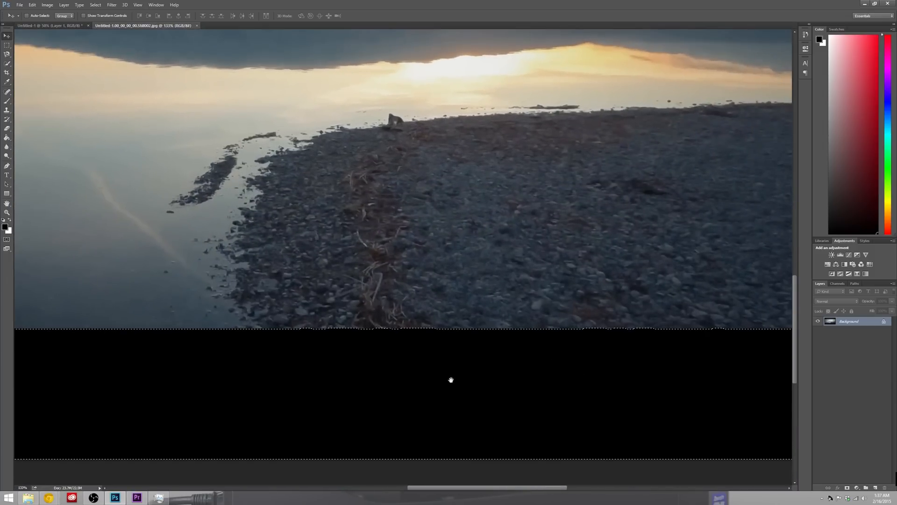
pyautogui.moveTo(406, 286)
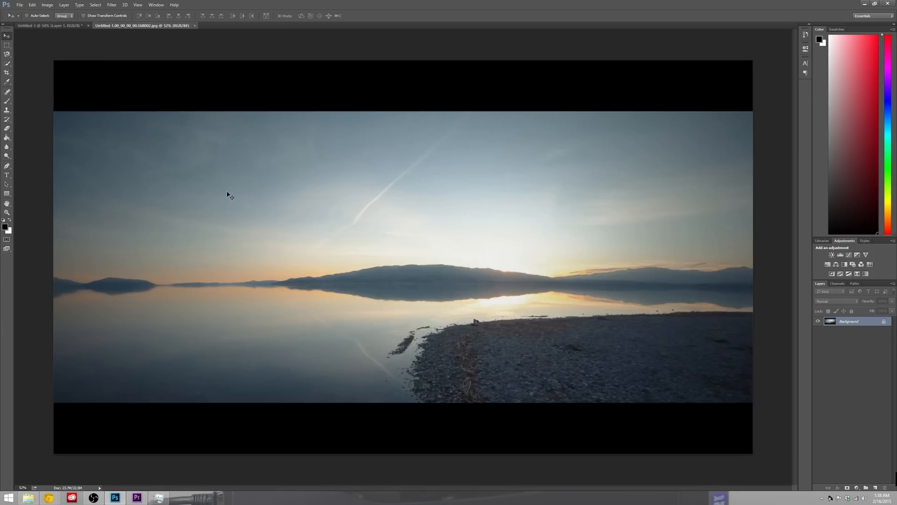
pyautogui.moveTo(113, 134)
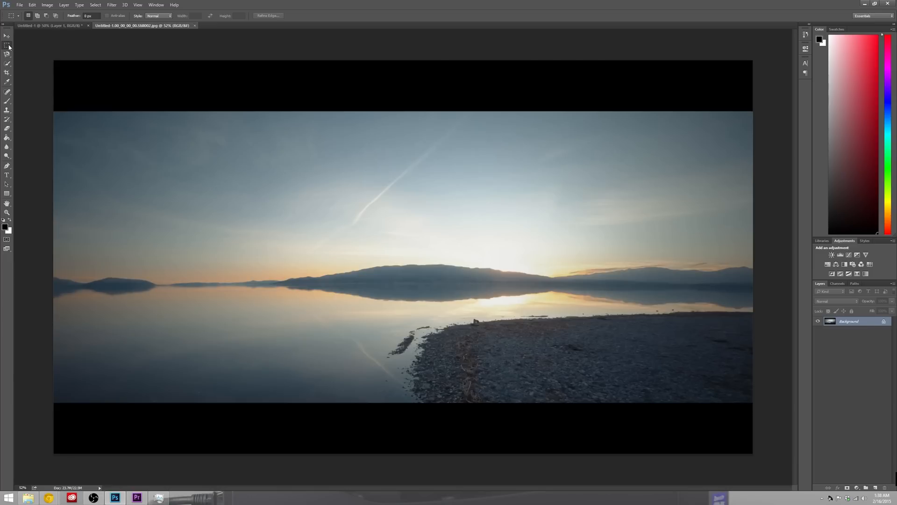
pyautogui.moveTo(135, 130)
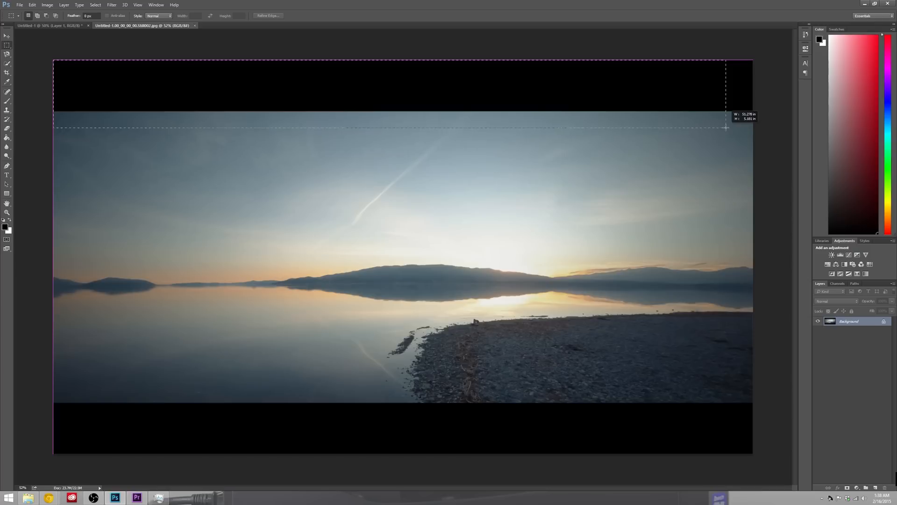
# - Draw a rectangular marquee covering only the top black bar
pyautogui.moveTo(726, 128); pyautogui.dragTo(752, 108)
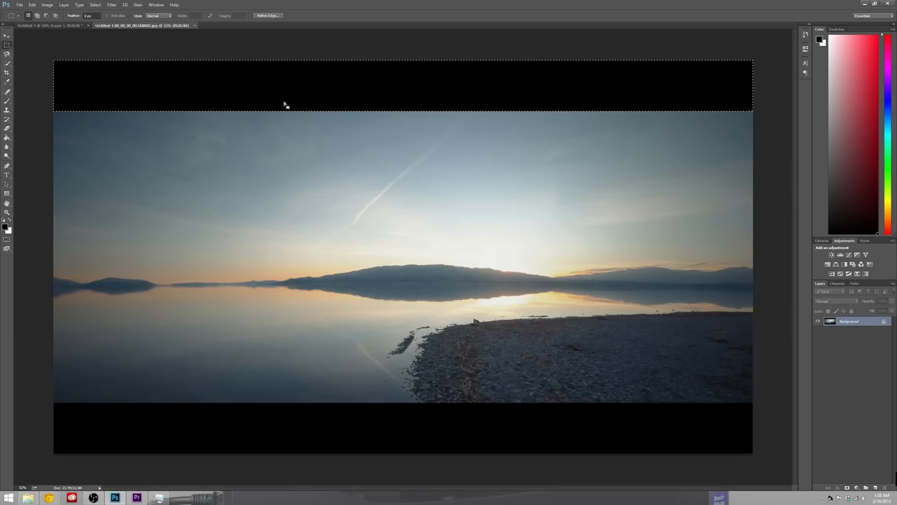
pyautogui.click(7, 36)
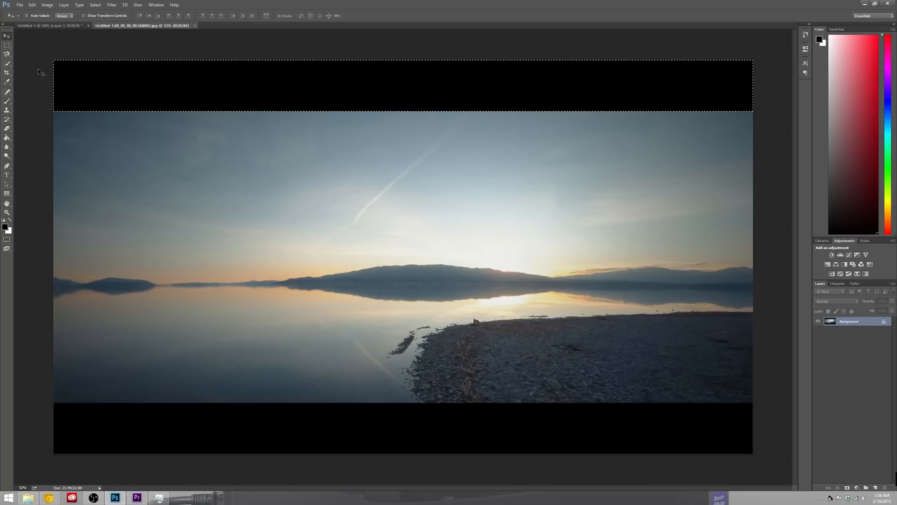
pyautogui.moveTo(187, 72)
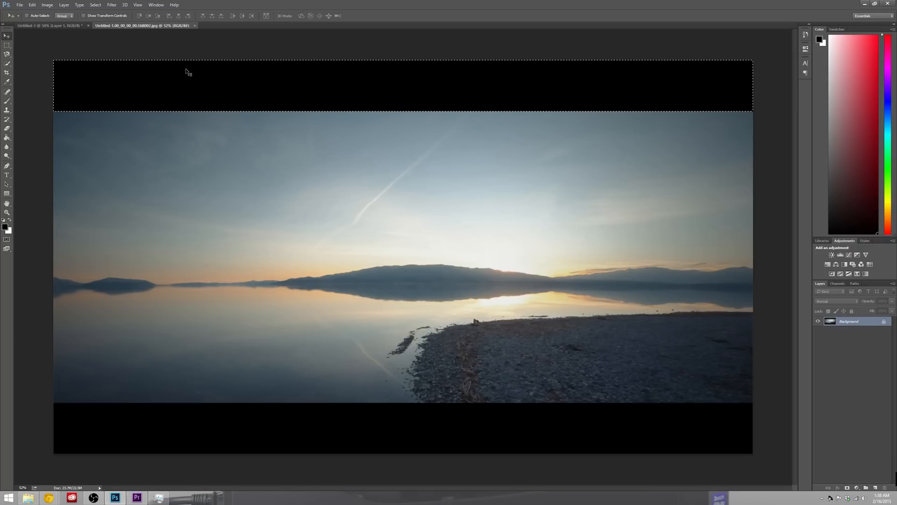
pyautogui.moveTo(50, 51)
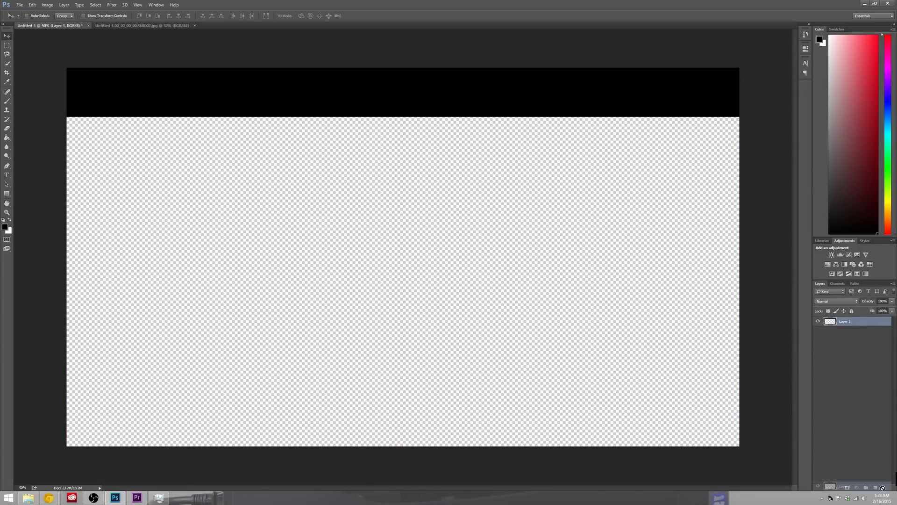
# - Duplicate the top bar layer with Ctrl+J to make the bottom bar
pyautogui.press('ctrl+j')
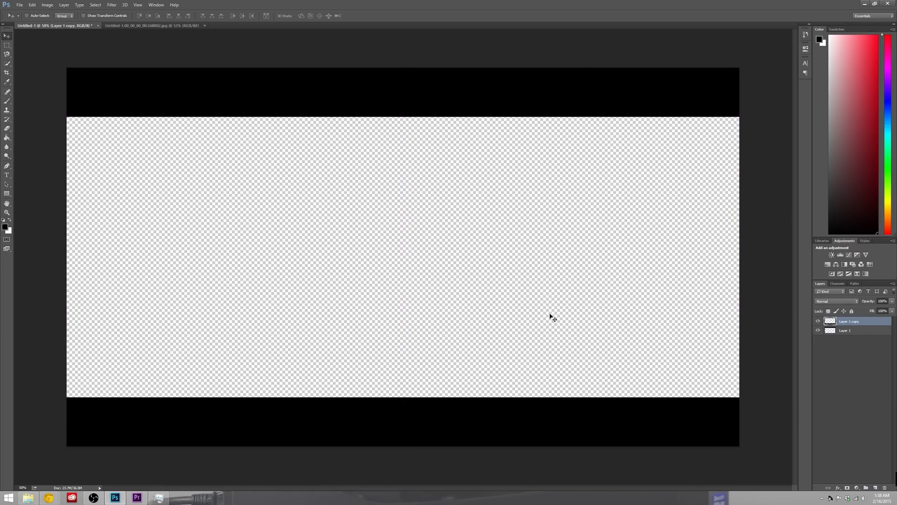
pyautogui.moveTo(414, 237)
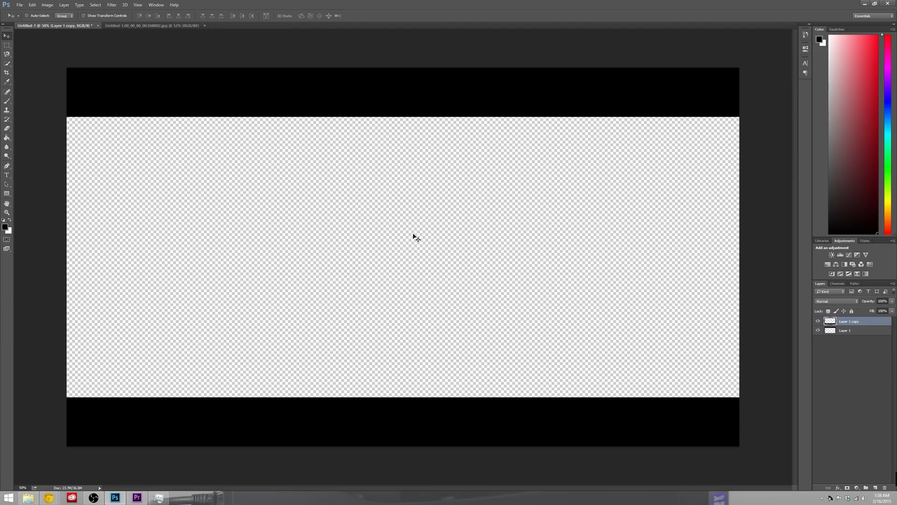
pyautogui.moveTo(326, 153)
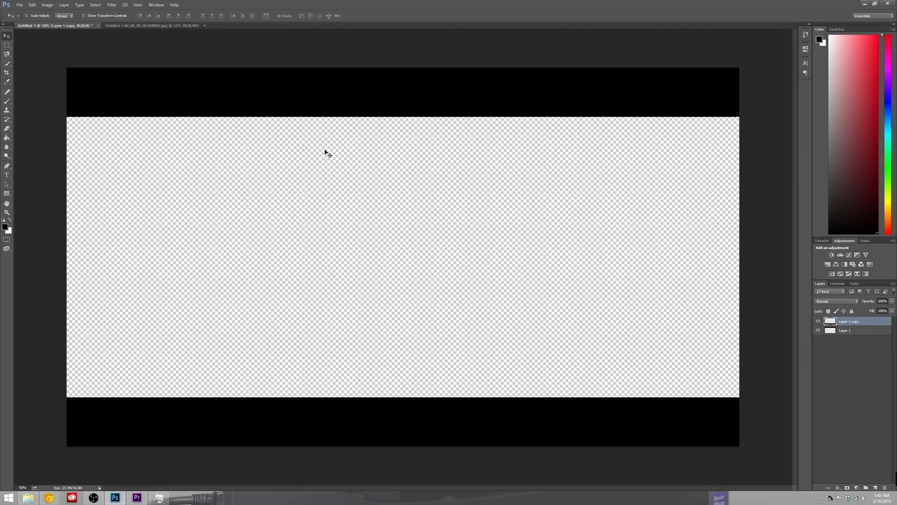
pyautogui.moveTo(213, 137)
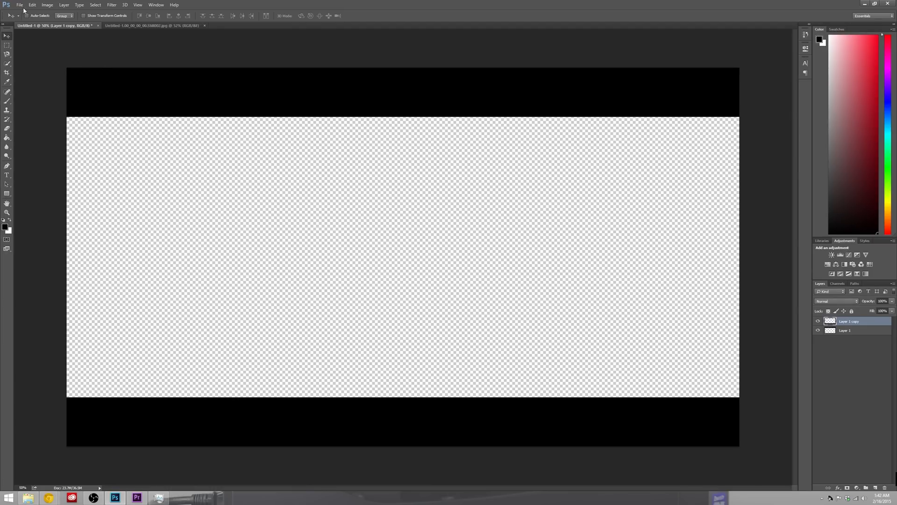
# - Save the transparent canvas with both black bars as a PNG file
pyautogui.click(20, 4)
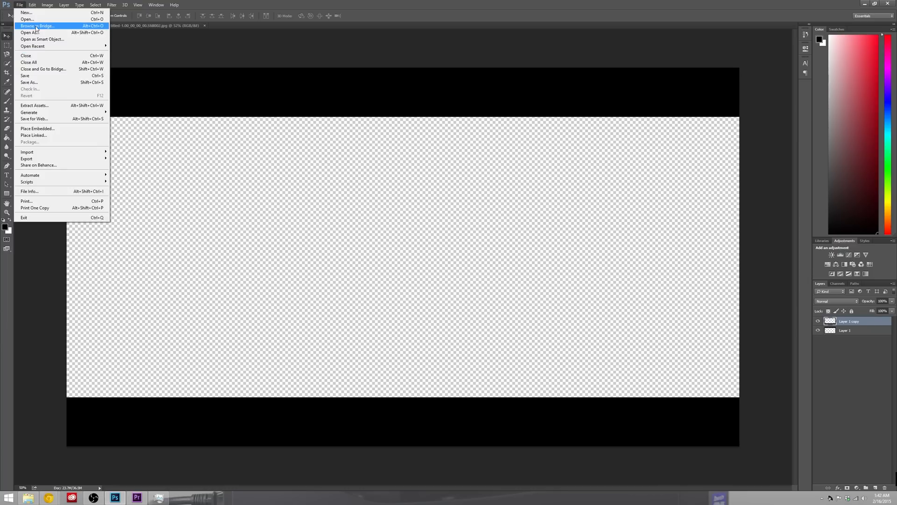
pyautogui.moveTo(26, 56)
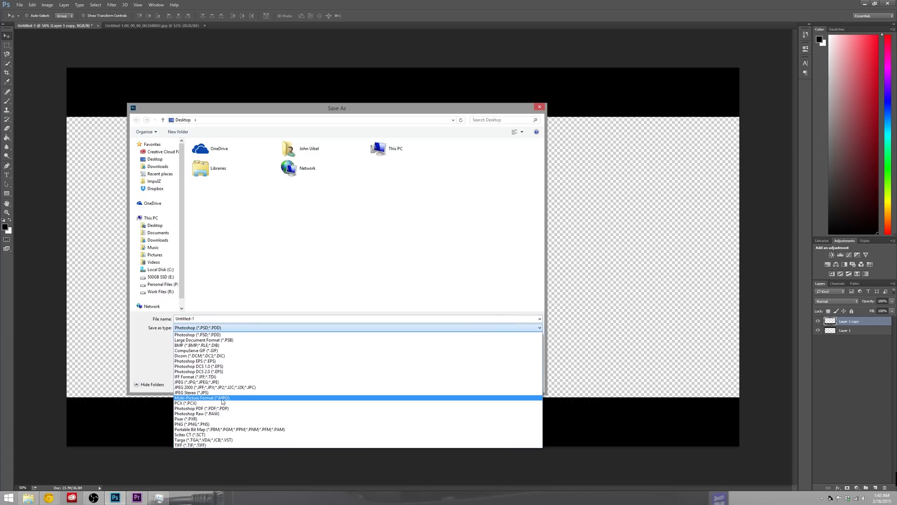
pyautogui.click(188, 418)
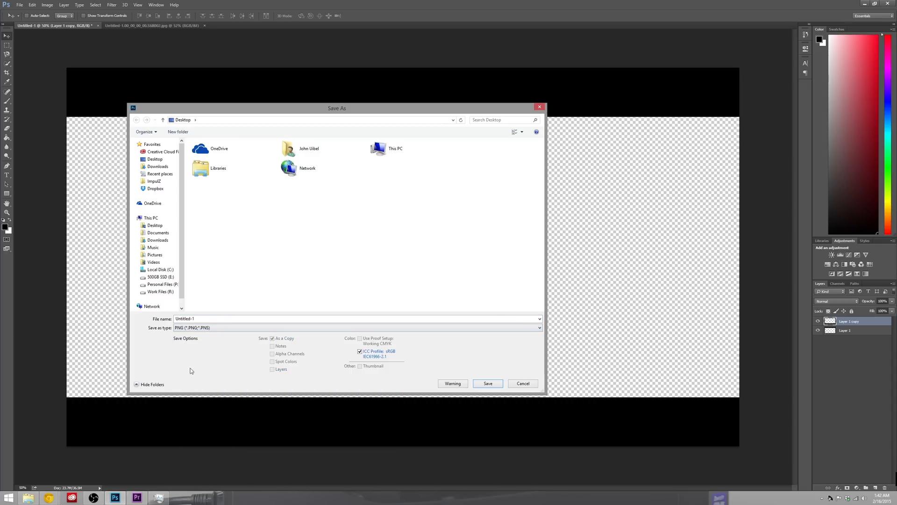
pyautogui.click(163, 151)
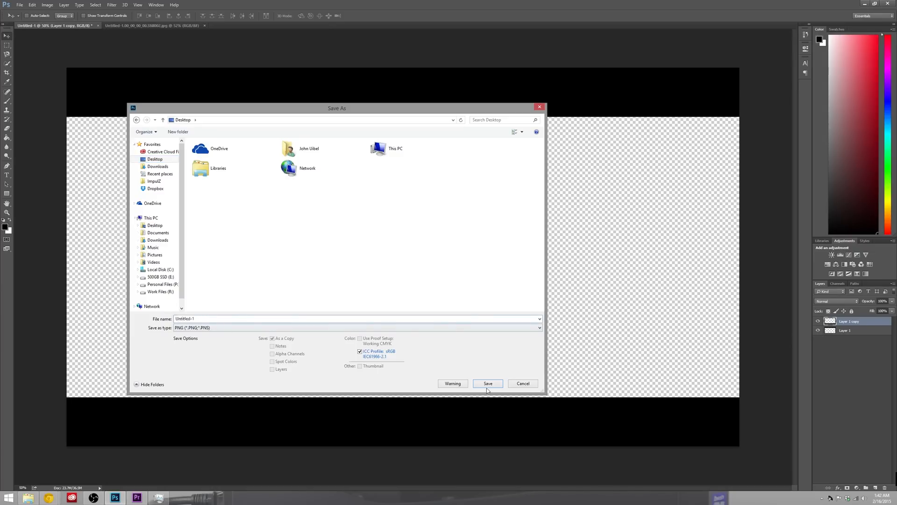
pyautogui.click(486, 383)
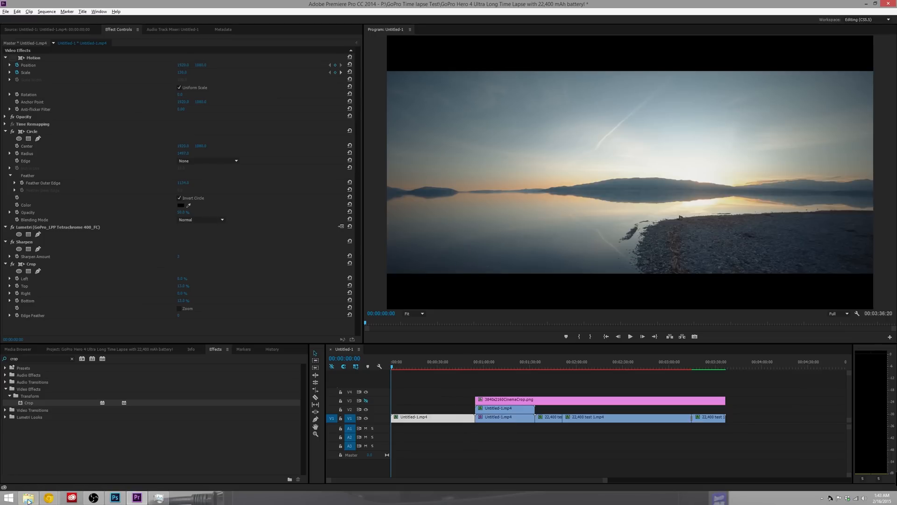
# - Place Untitled-1.png above the first clip and preview the overlay near 20 seconds
pyautogui.click(27, 496)
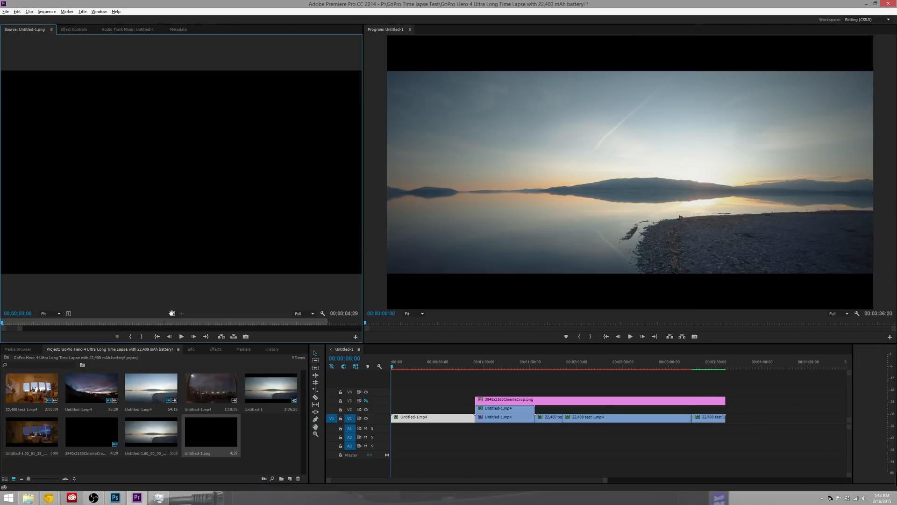
pyautogui.click(74, 29)
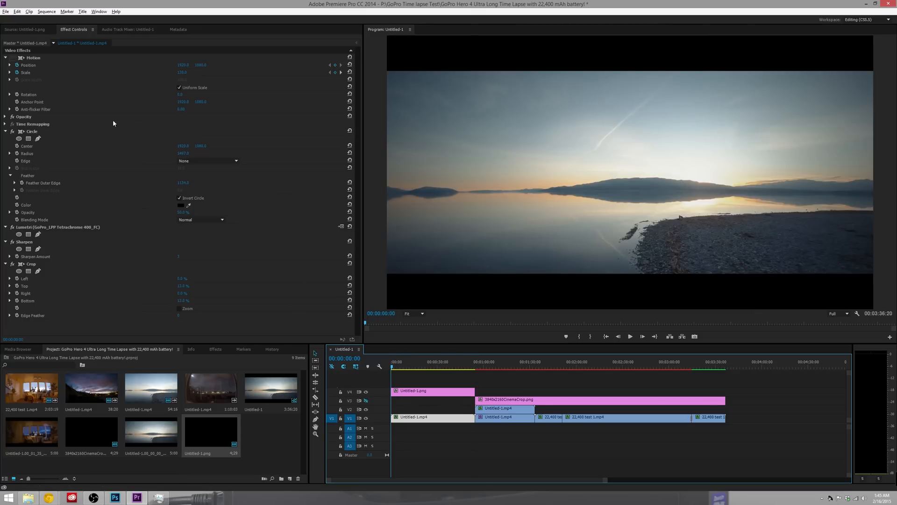
pyautogui.moveTo(25, 74)
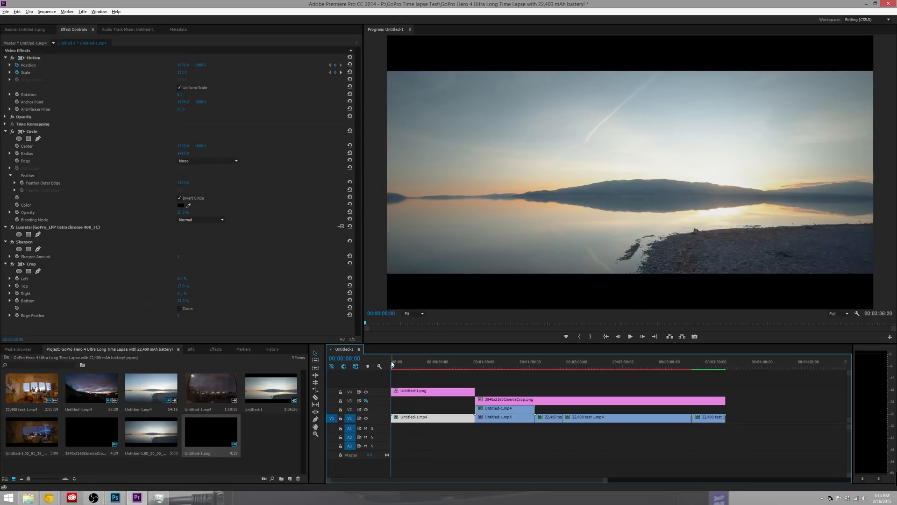
pyautogui.click(396, 367)
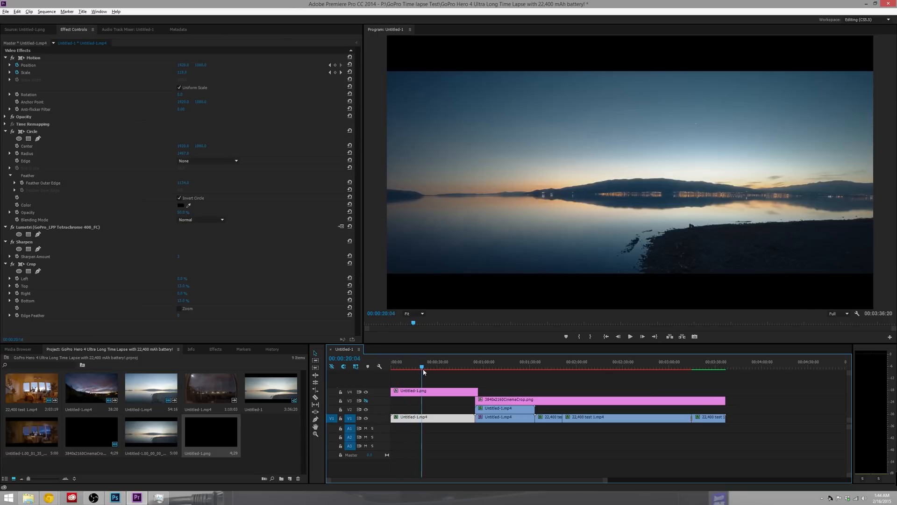
pyautogui.click(410, 367)
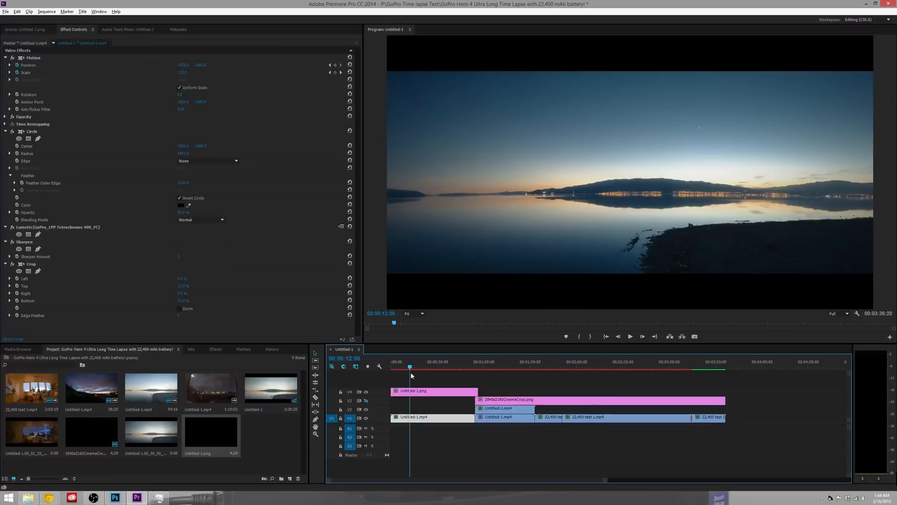